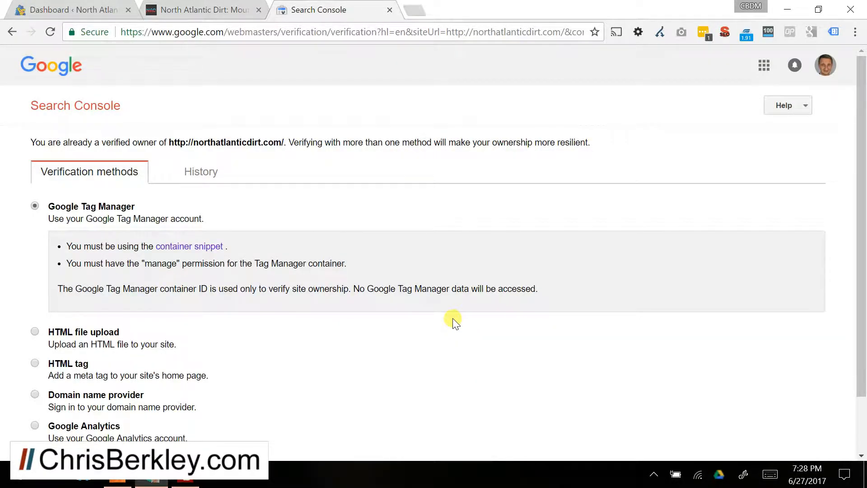
pyautogui.moveTo(365, 231)
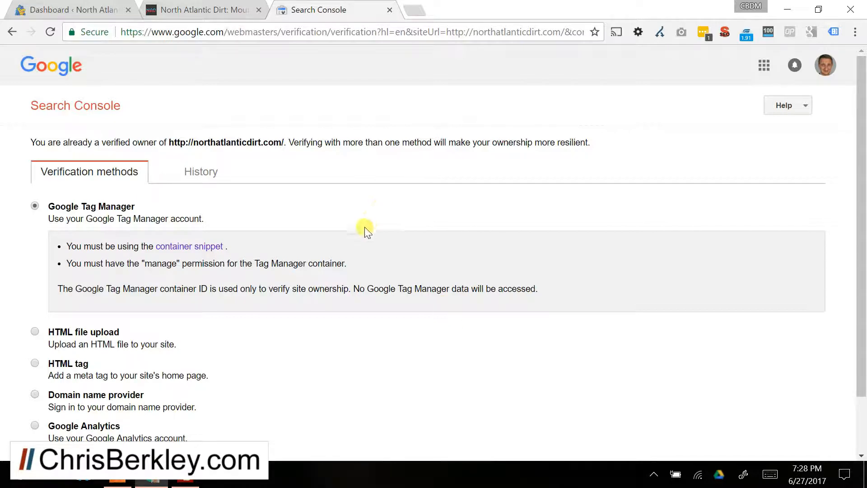
pyautogui.moveTo(100, 213)
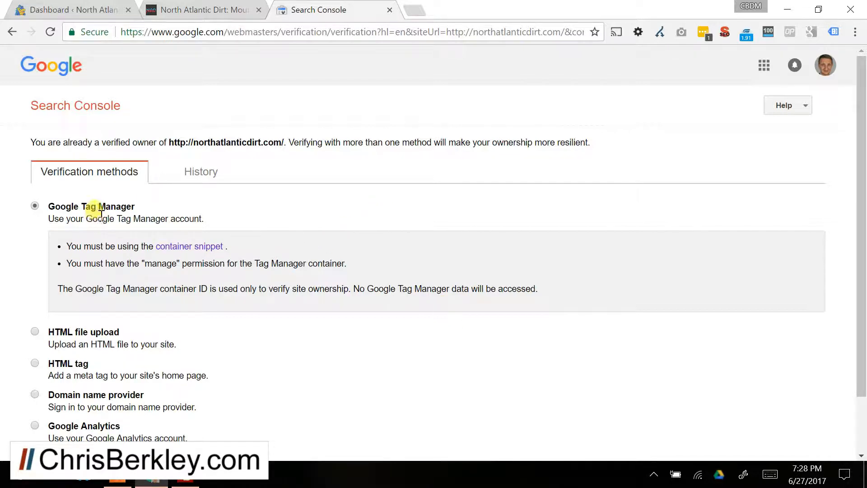
pyautogui.moveTo(168, 211)
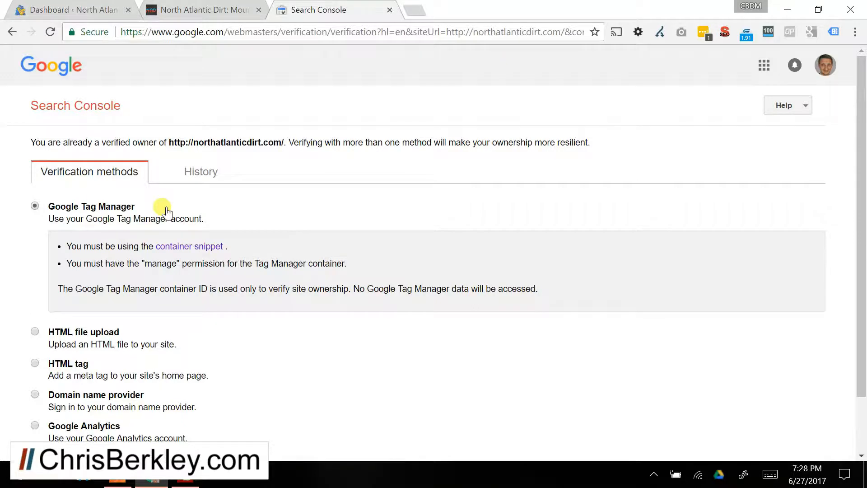
pyautogui.moveTo(35, 336)
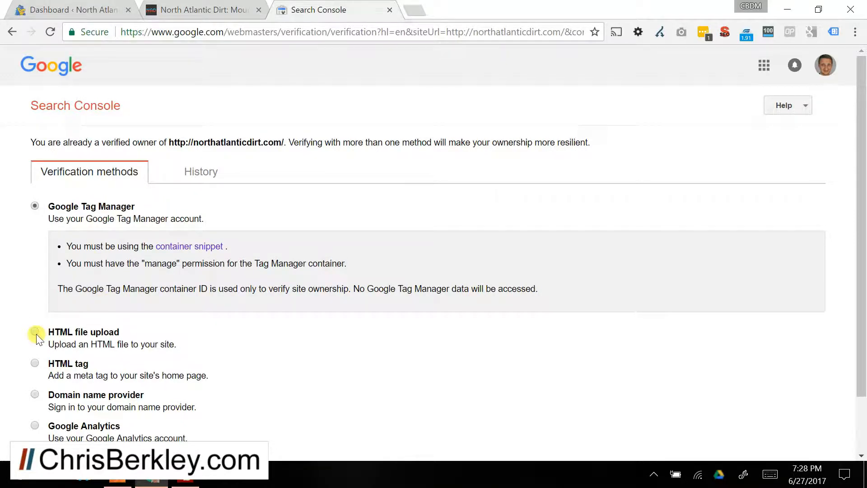
# Choose 'HTML file upload' as the verification method to show its download-and-upload steps.
pyautogui.click(34, 332)
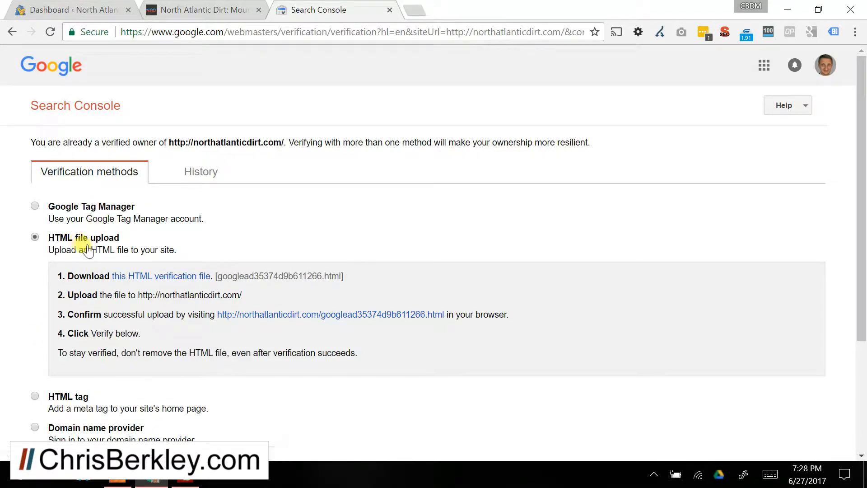
pyautogui.moveTo(174, 282)
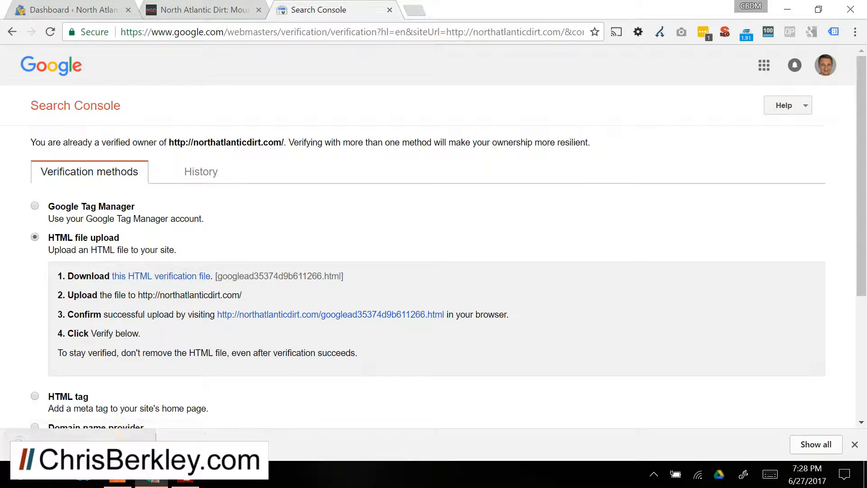
pyautogui.moveTo(231, 381)
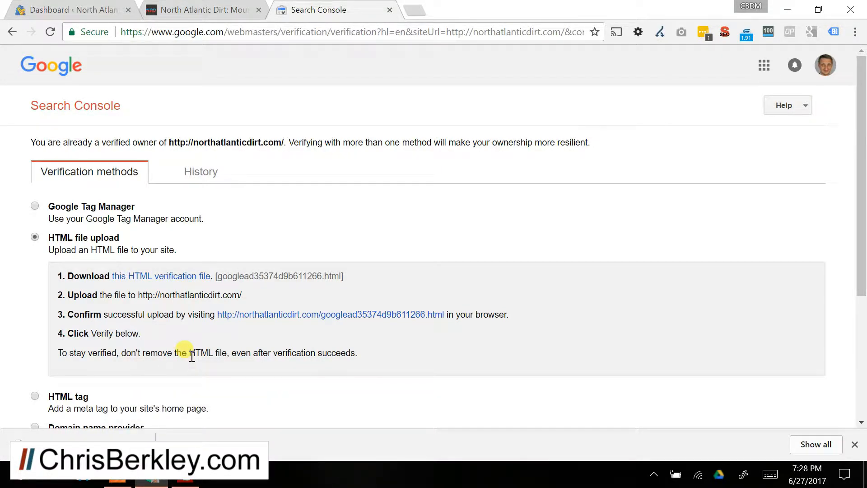
pyautogui.moveTo(200, 355)
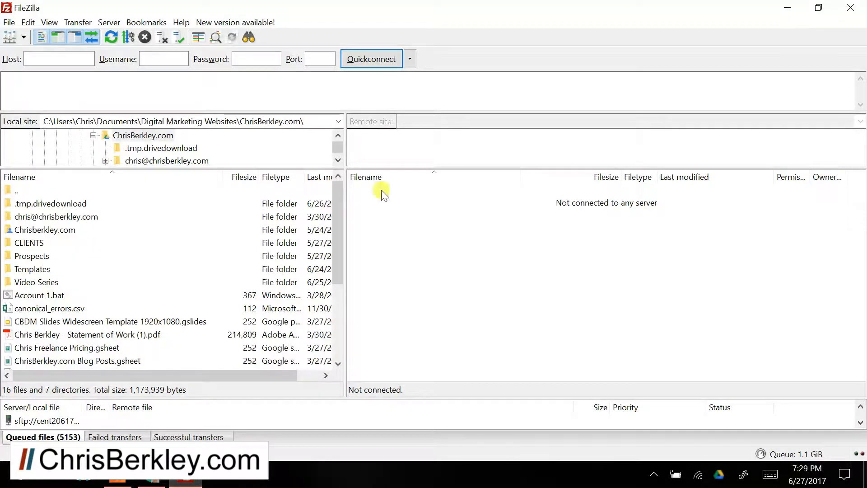
pyautogui.moveTo(59, 14)
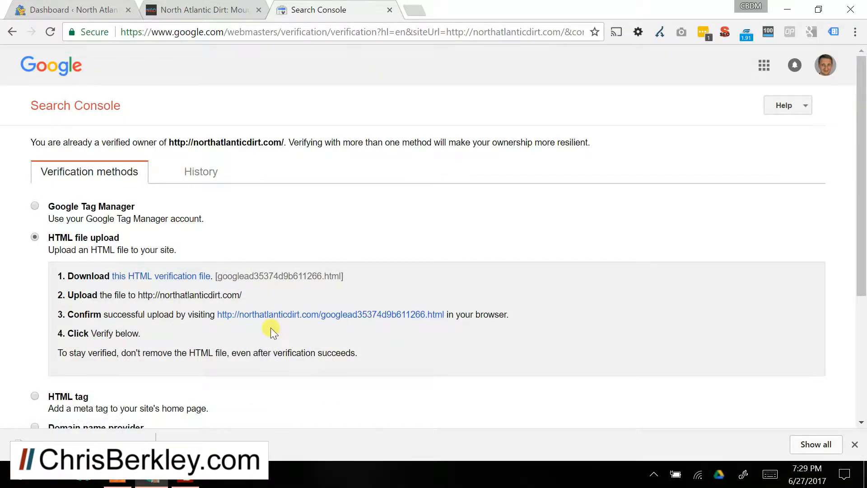
pyautogui.moveTo(322, 318)
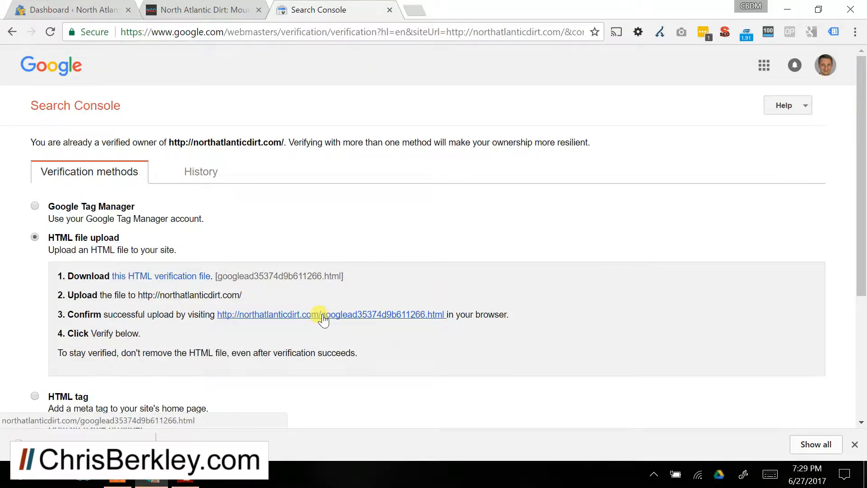
pyautogui.moveTo(311, 335)
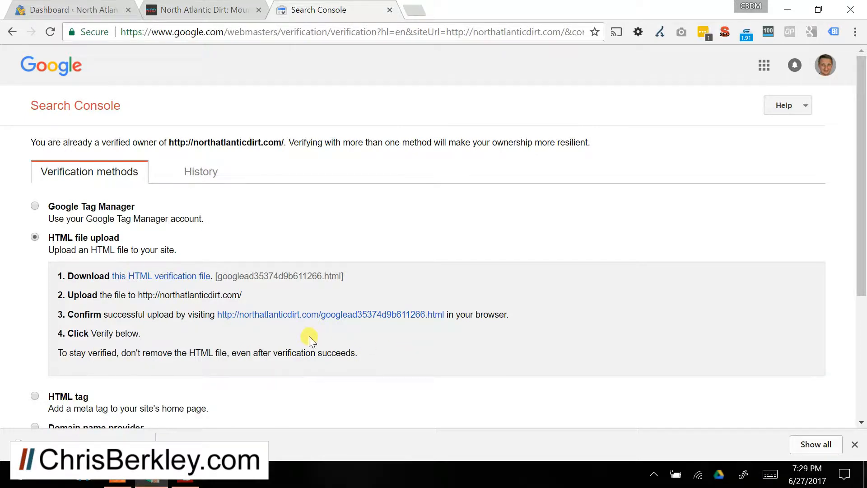
pyautogui.moveTo(275, 320)
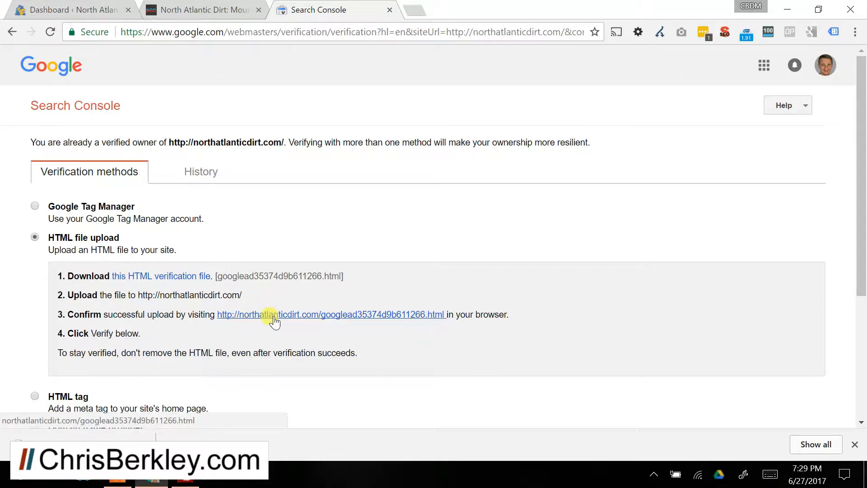
# Select the 'HTML tag' method and expand its example showing the meta tag in the page head.
pyautogui.scroll(-3)
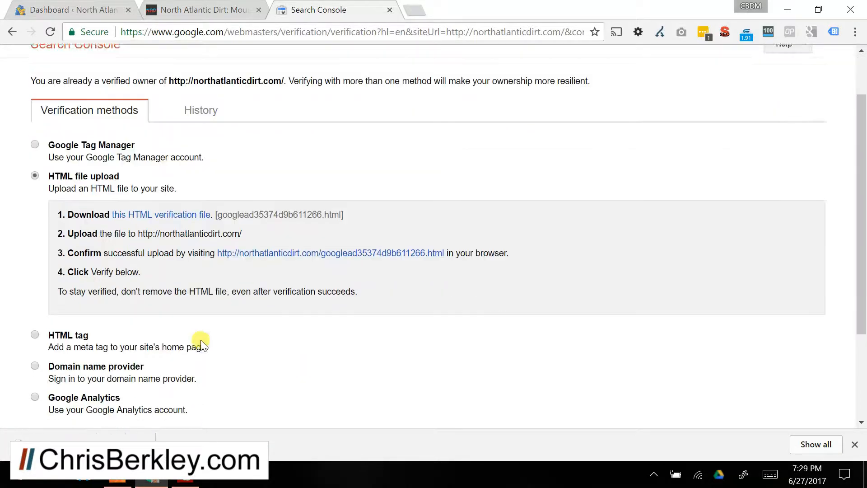
pyautogui.click(34, 335)
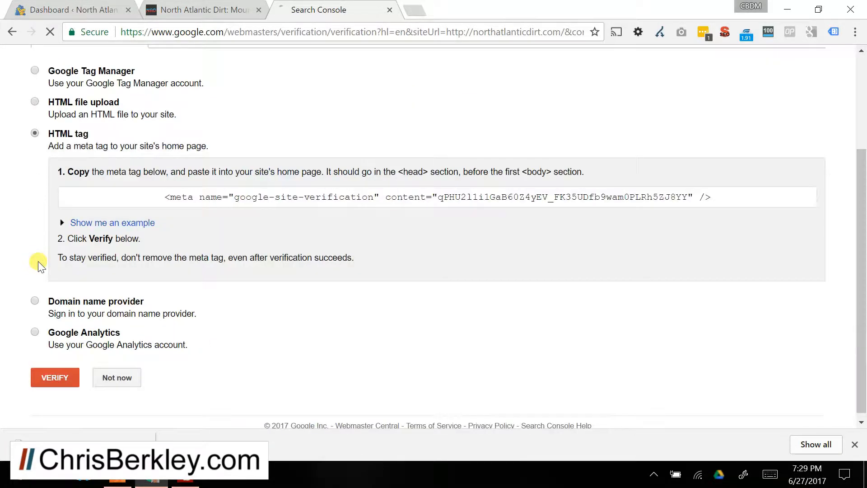
pyautogui.moveTo(155, 226)
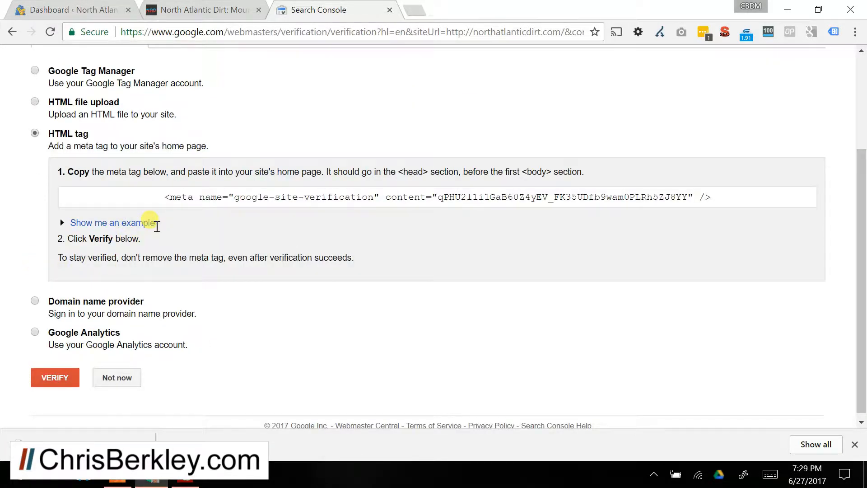
pyautogui.moveTo(213, 199)
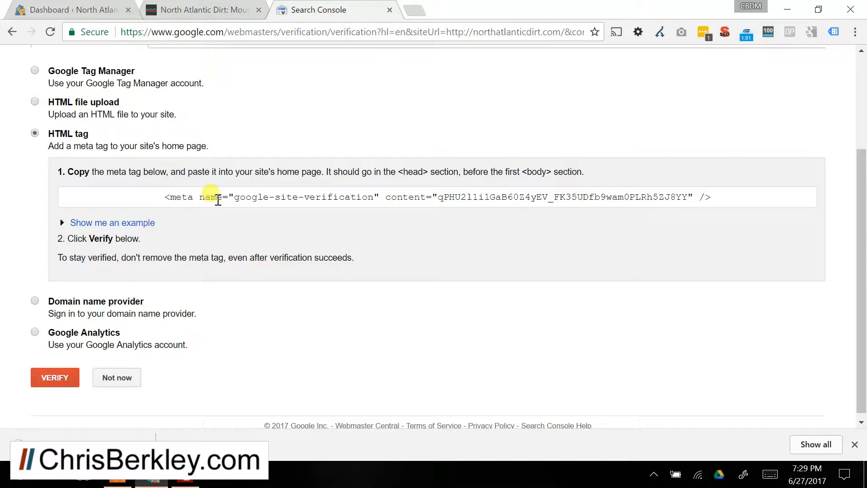
pyautogui.moveTo(227, 224)
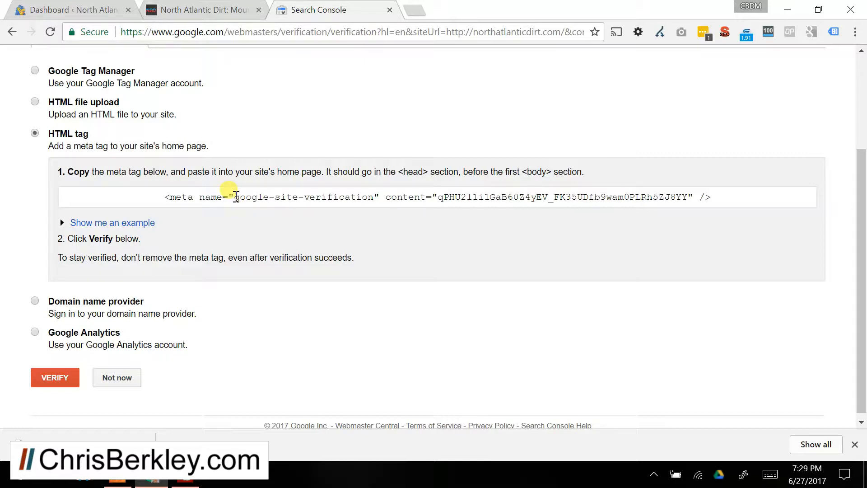
pyautogui.click(112, 222)
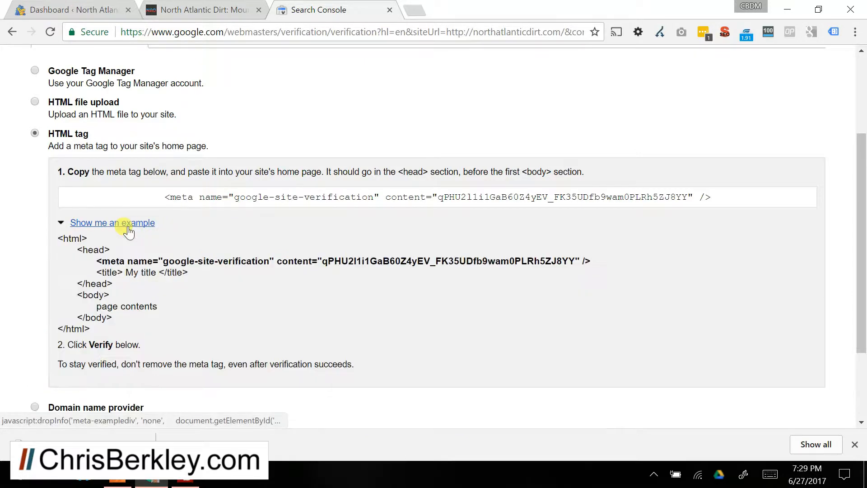
pyautogui.moveTo(320, 259)
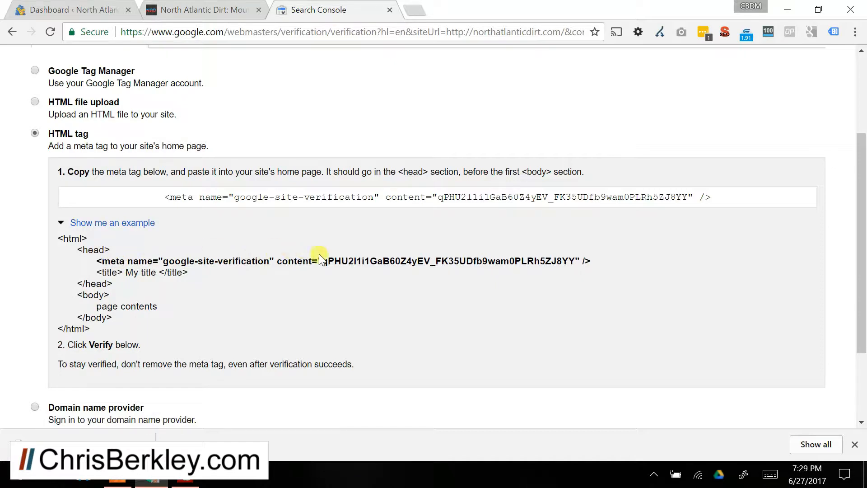
pyautogui.scroll(-3)
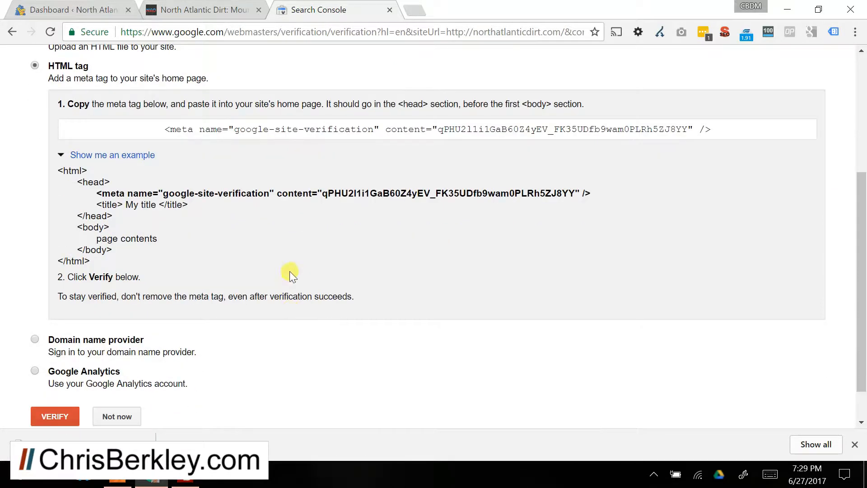
pyautogui.scroll(-3)
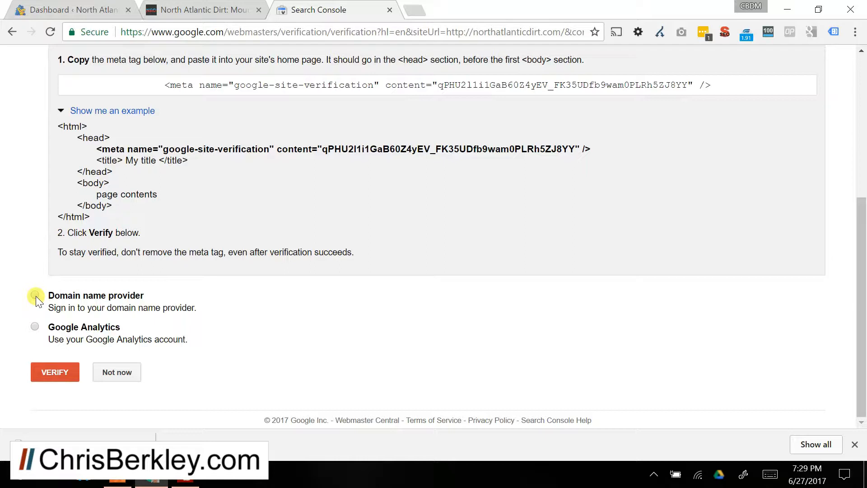
pyautogui.click(34, 295)
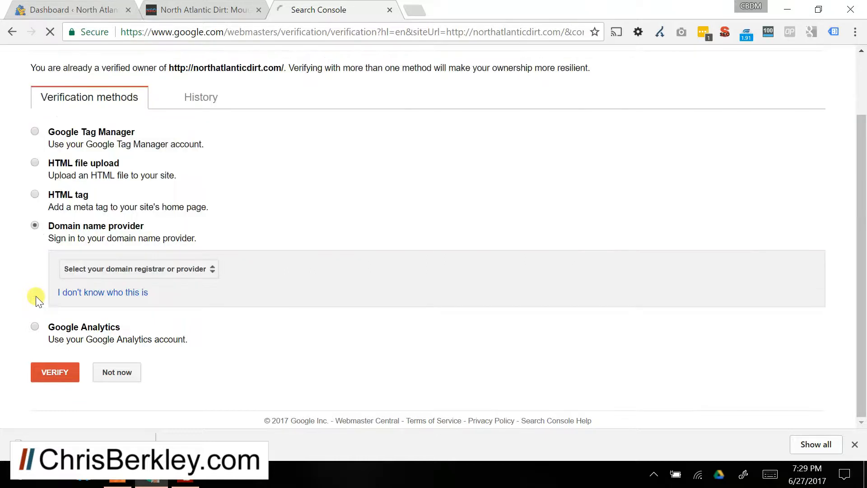
pyautogui.click(138, 269)
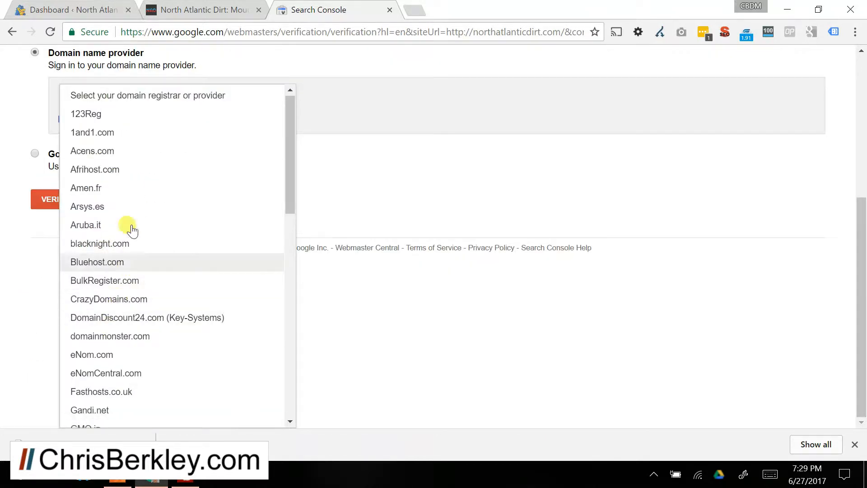
pyautogui.moveTo(205, 353)
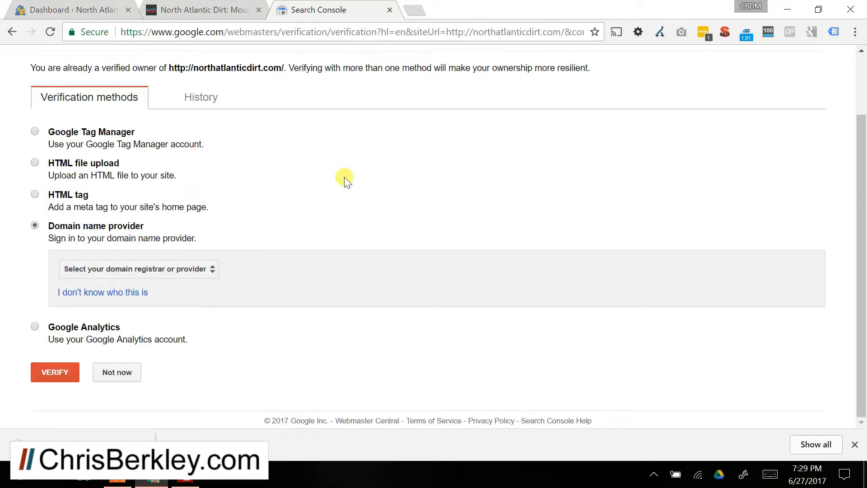
pyautogui.moveTo(751, 474)
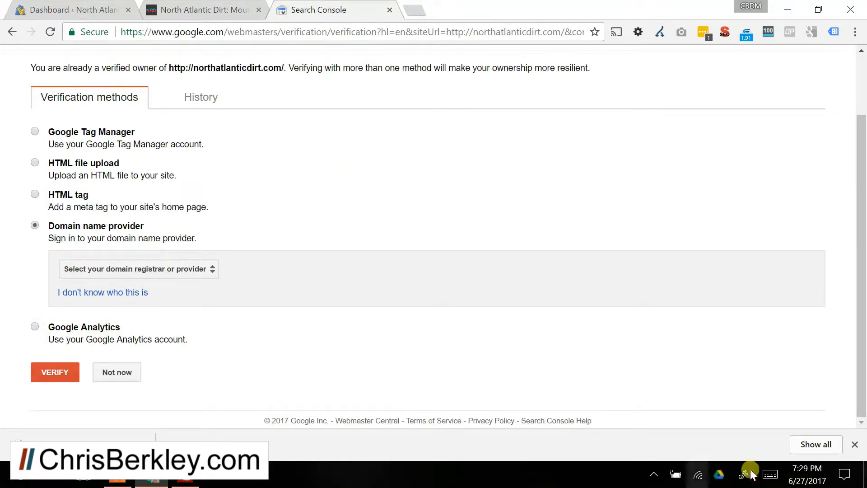
pyautogui.scroll(3)
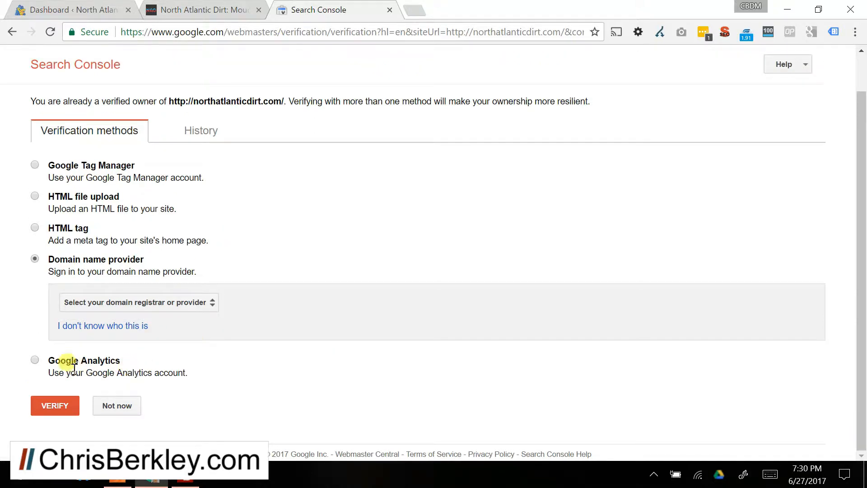
pyautogui.moveTo(61, 372)
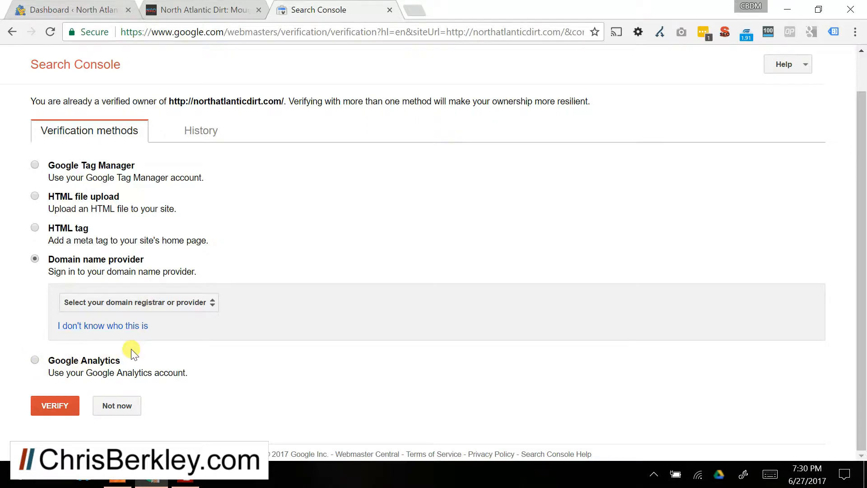
pyautogui.moveTo(133, 204)
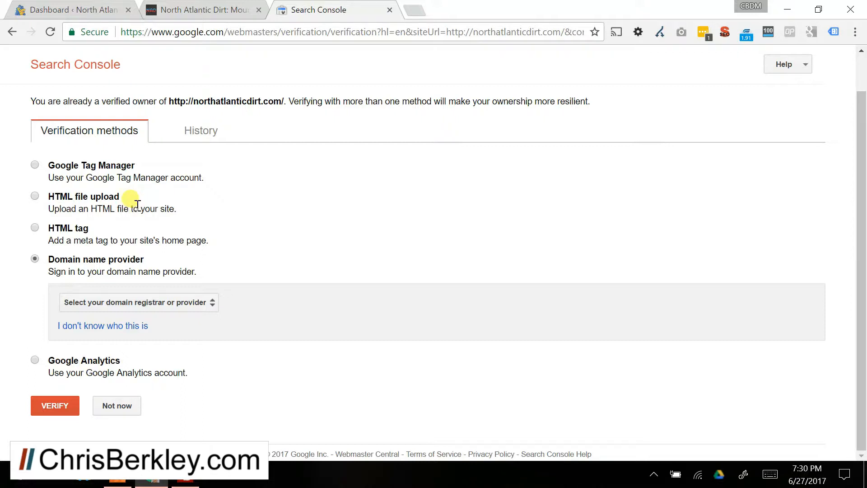
pyautogui.moveTo(50, 238)
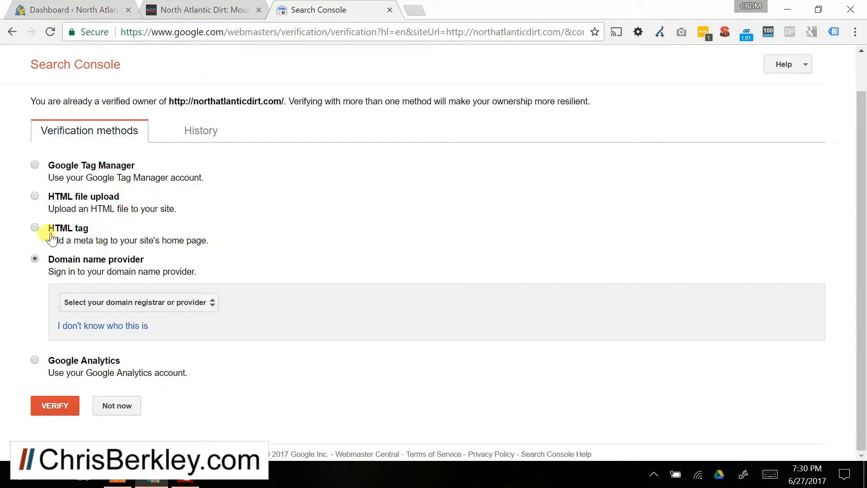
# Reselect the 'HTML tag' verification method to show the meta tag instructions.
pyautogui.click(35, 228)
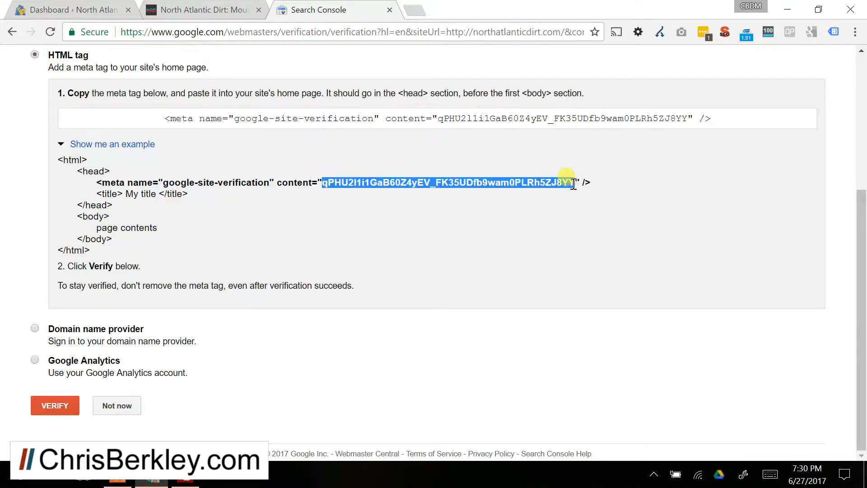
pyautogui.moveTo(362, 183)
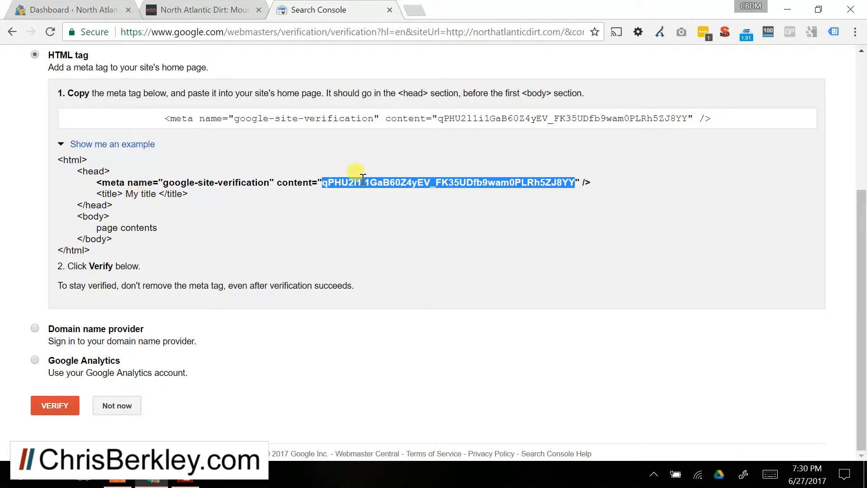
pyautogui.moveTo(370, 190)
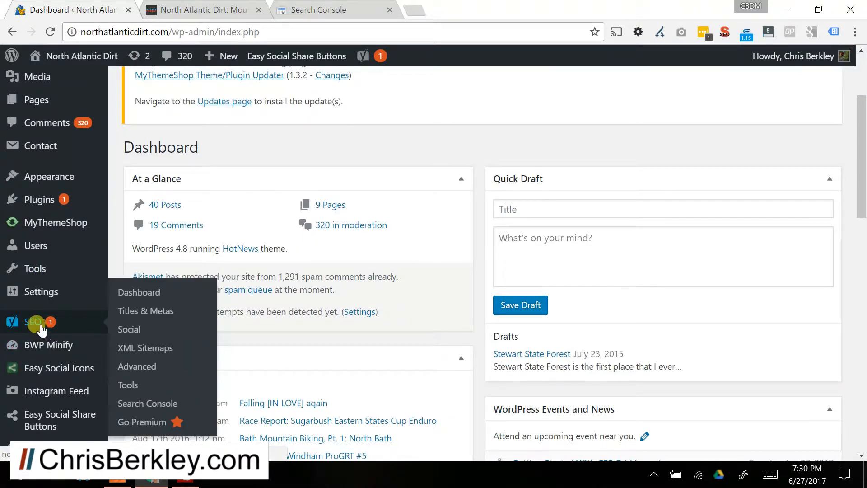
pyautogui.moveTo(31, 327)
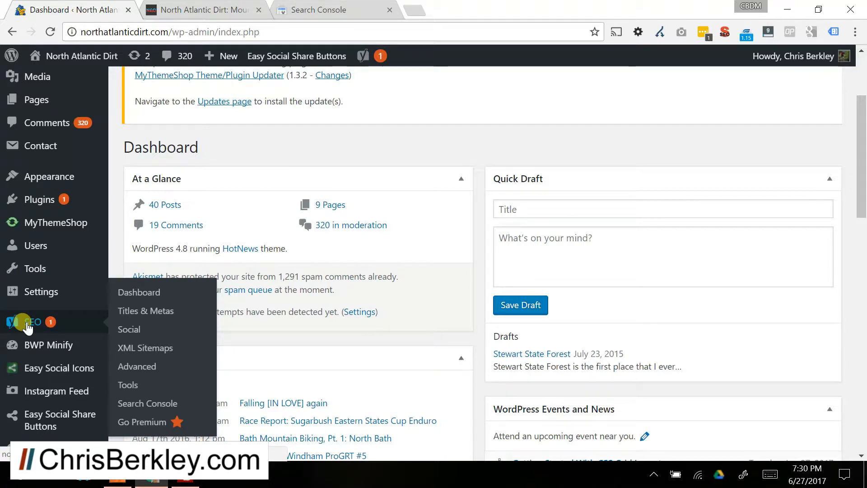
pyautogui.moveTo(139, 292)
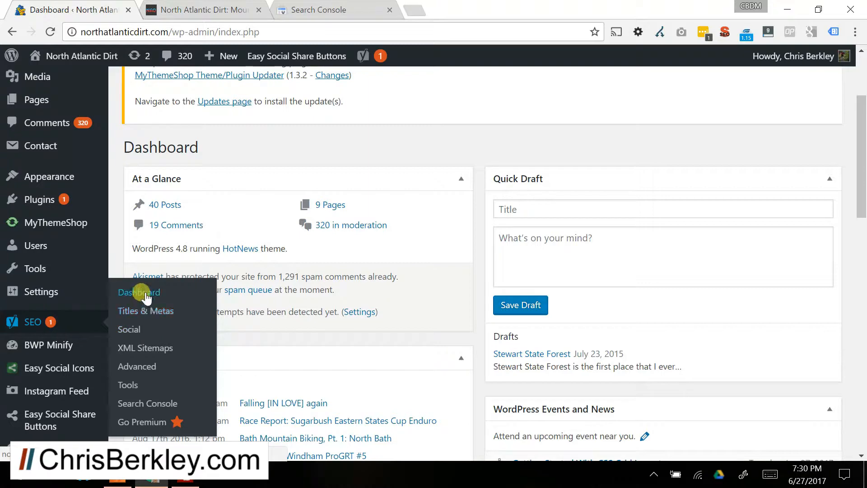
pyautogui.click(138, 292)
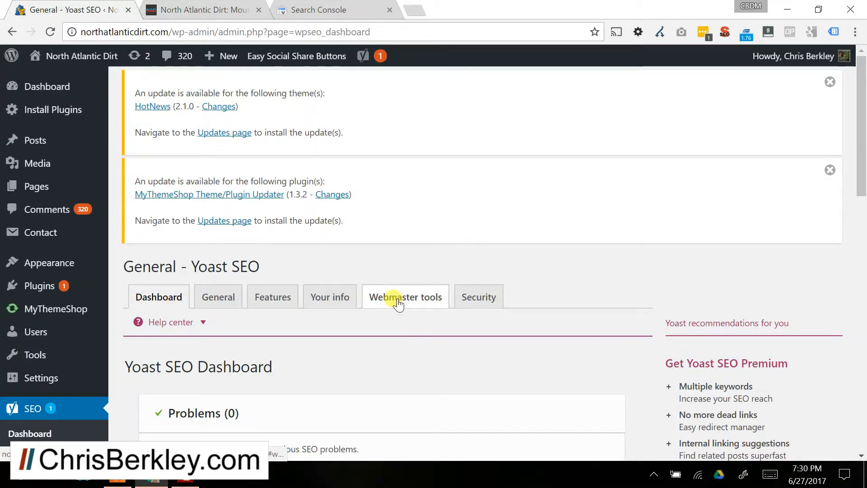
pyautogui.click(405, 296)
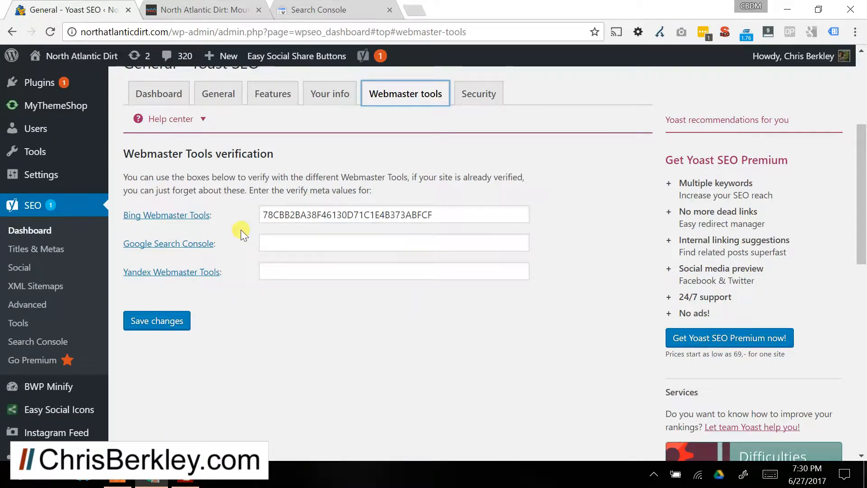
pyautogui.moveTo(257, 250)
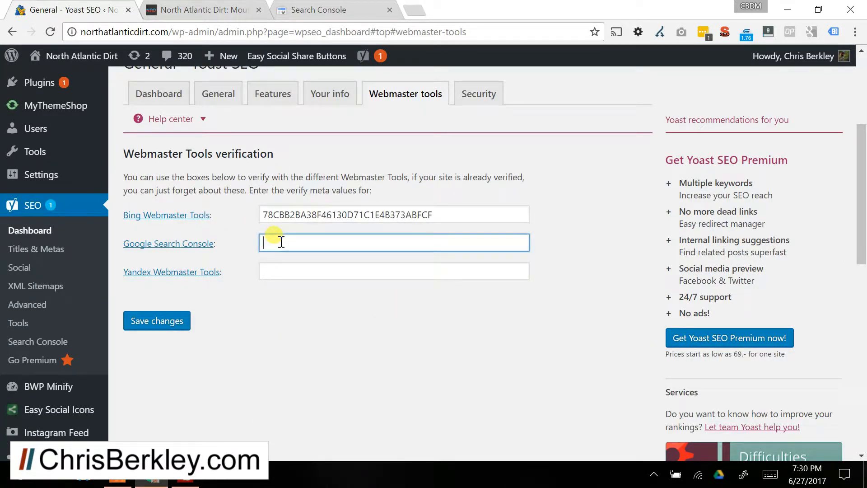
pyautogui.write('qPHU2I1i1GaB60Z4yEV_FK35UDfb9wam0PLRh5ZJ8YY')
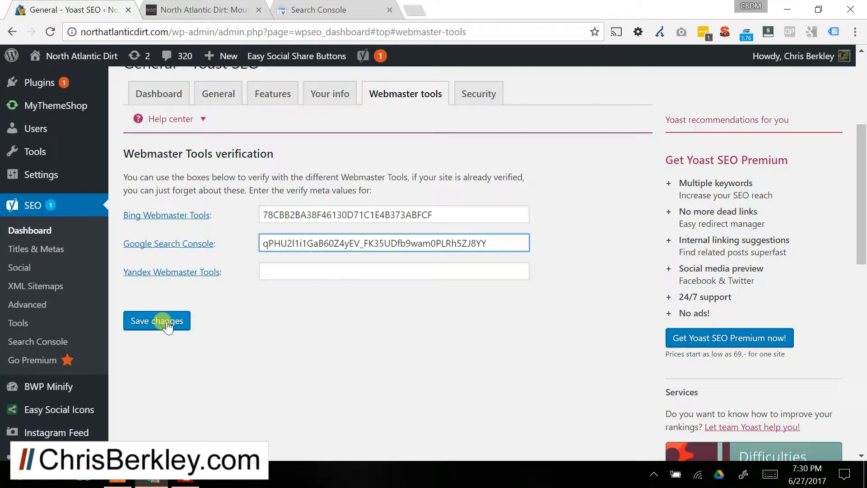
pyautogui.click(156, 320)
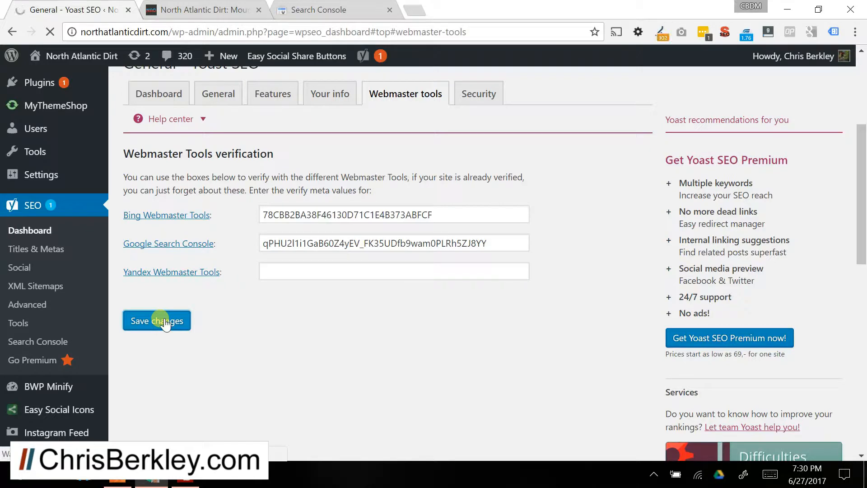
pyautogui.click(156, 320)
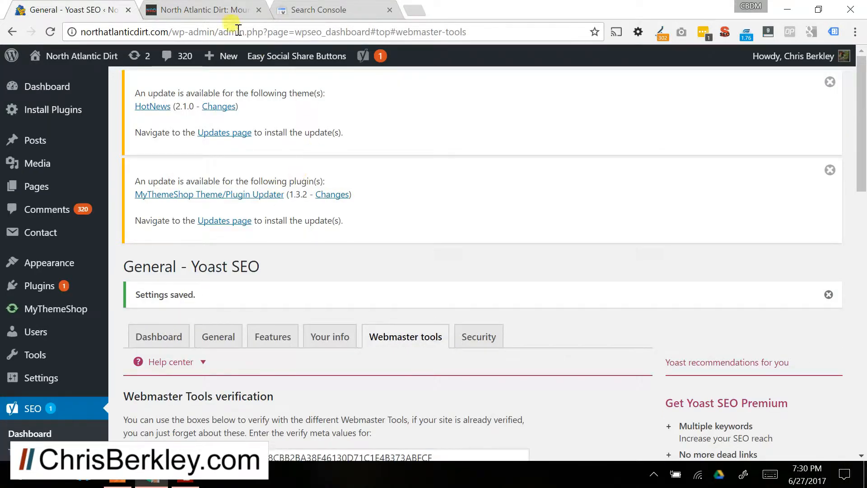
# Verify northatlanticdirt.com in Search Console, then switch to the North Atlantic Dirt homepage.
pyautogui.click(327, 10)
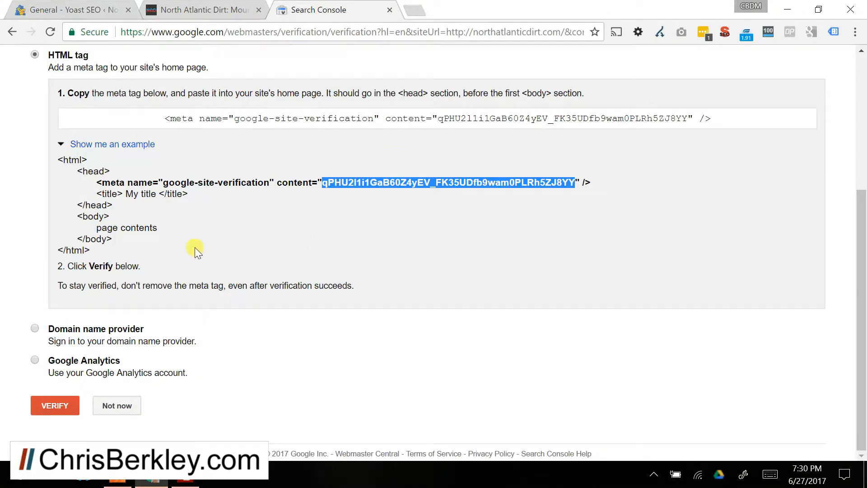
pyautogui.scroll(3)
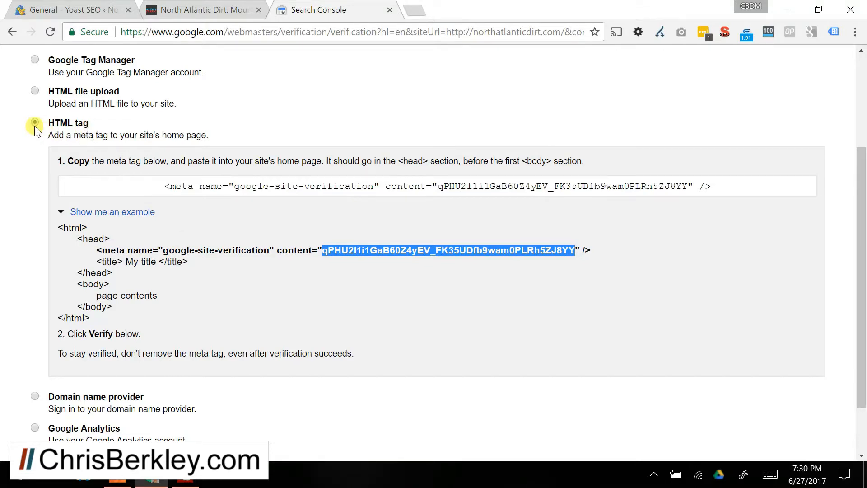
pyautogui.scroll(-3)
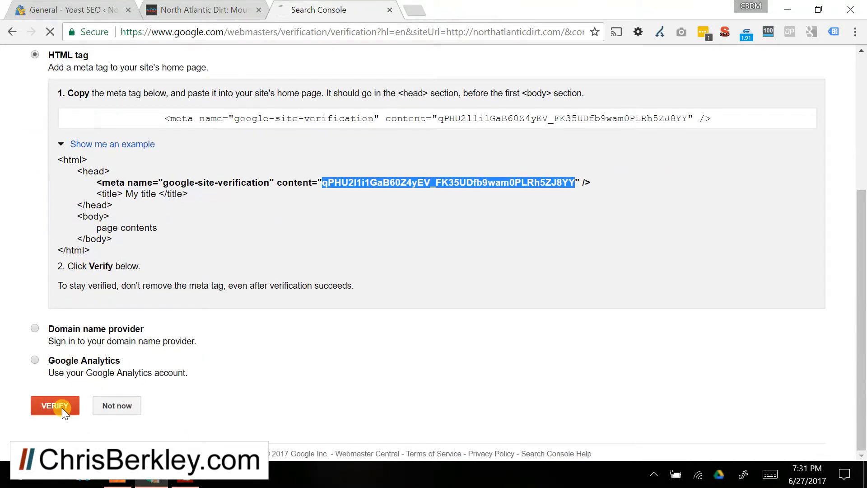
pyautogui.click(55, 406)
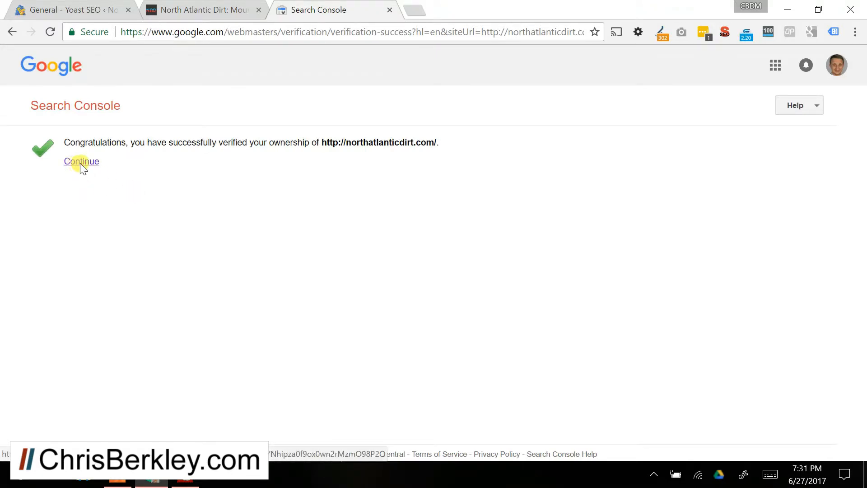
pyautogui.click(81, 161)
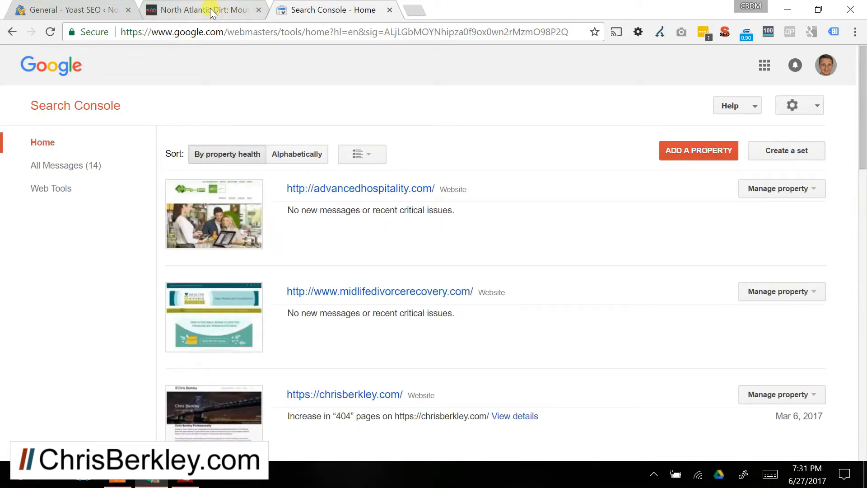
pyautogui.click(200, 10)
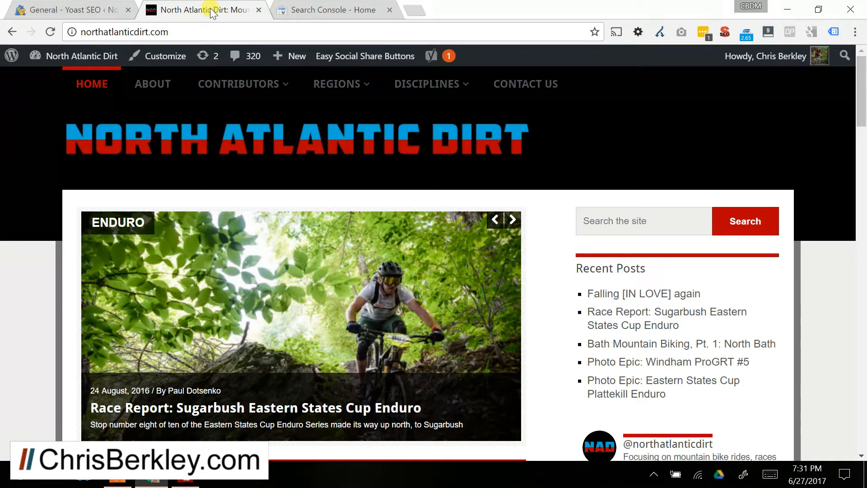
pyautogui.click(511, 220)
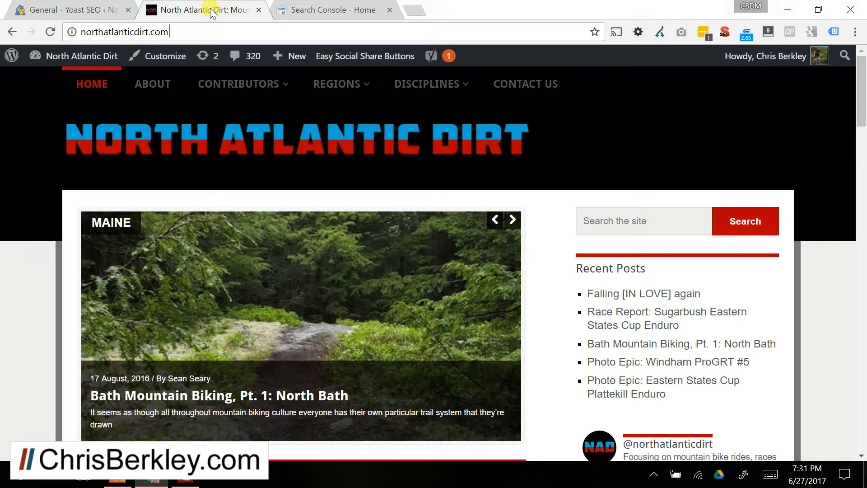